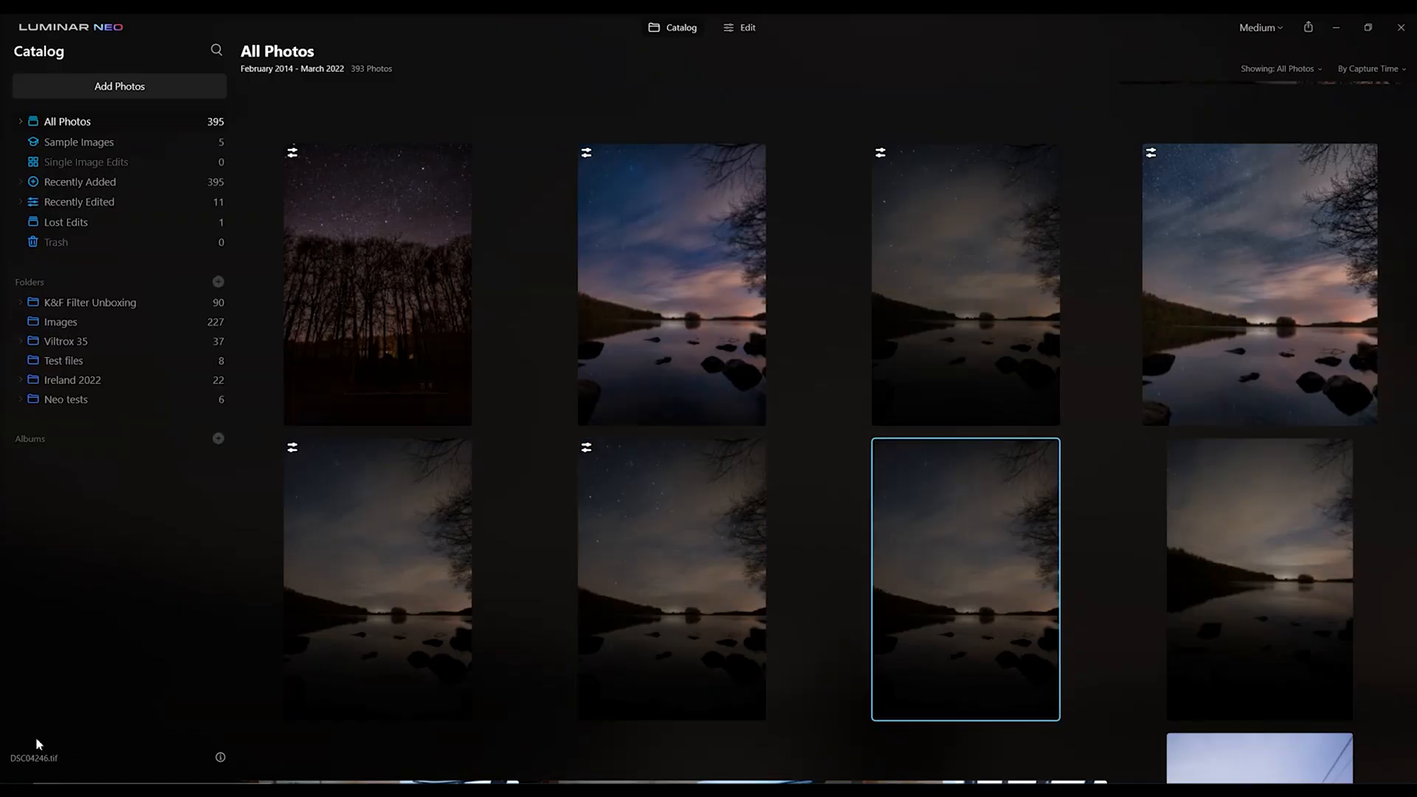
- Open the selected night lake photo with stars from the All Photos grid into the Edit view
double_click(965, 583)
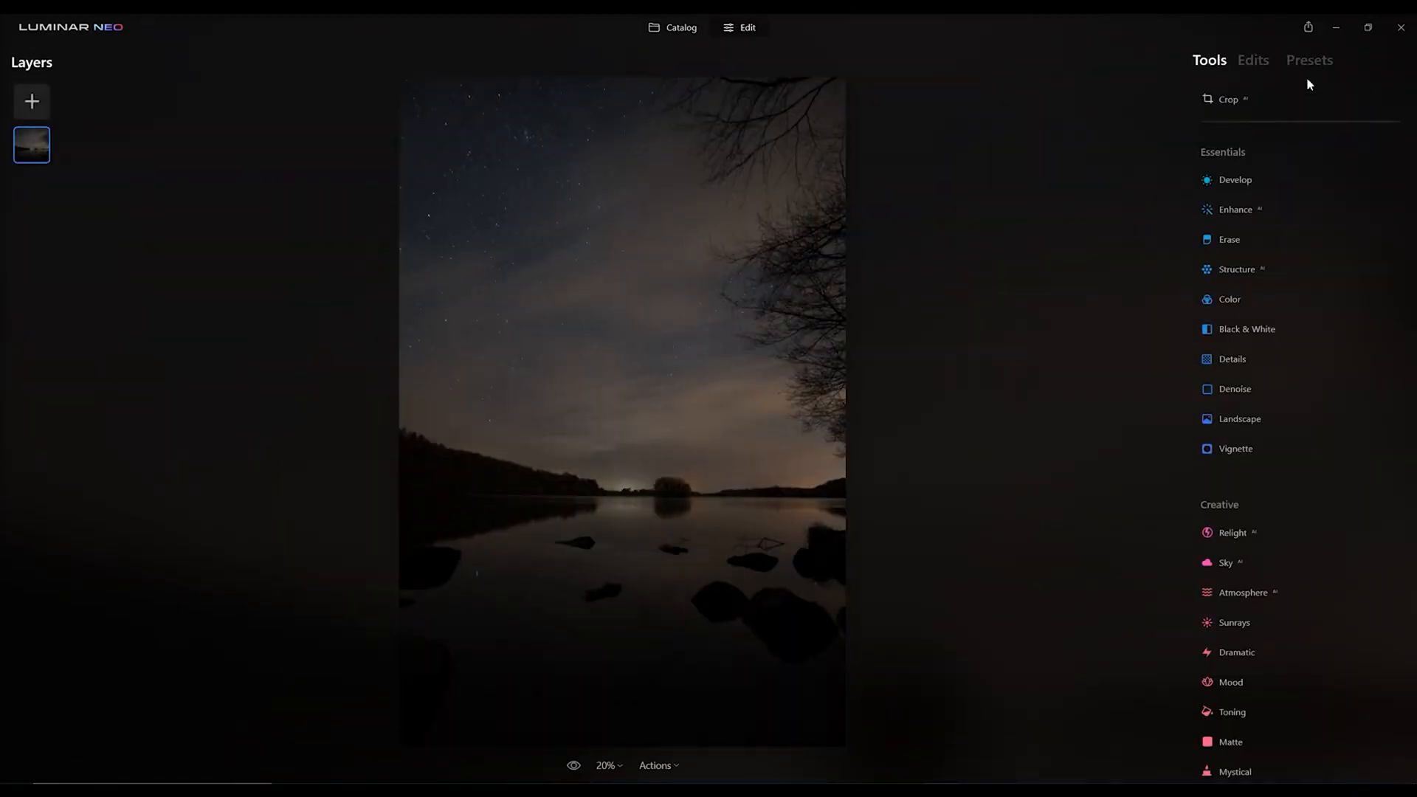